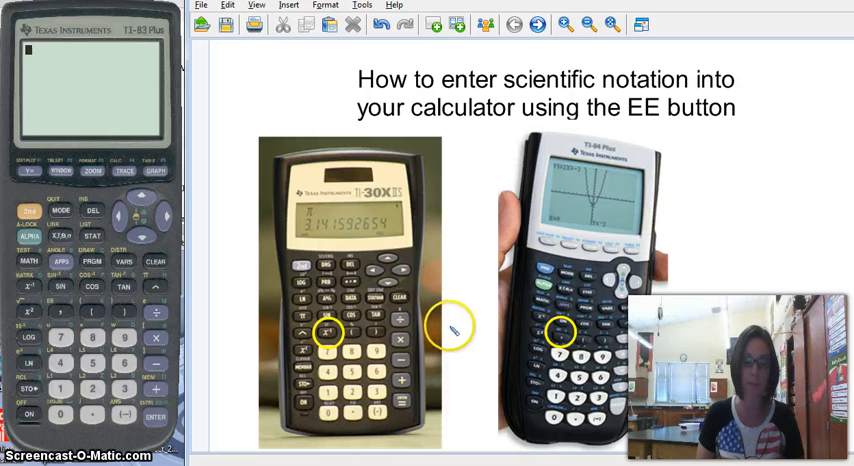
Step: Advance from the title page to the page showing the 2x10^4 over 2x10^4 fraction
{"action": "left_click", "coordinate": [538, 25]}
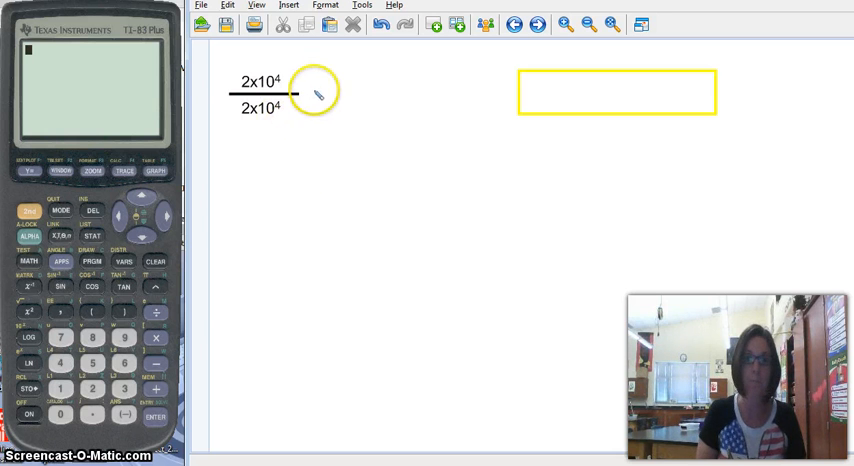
{"action": "mouse_move", "coordinate": [278, 118]}
{"action": "type", "text": "2*10"}
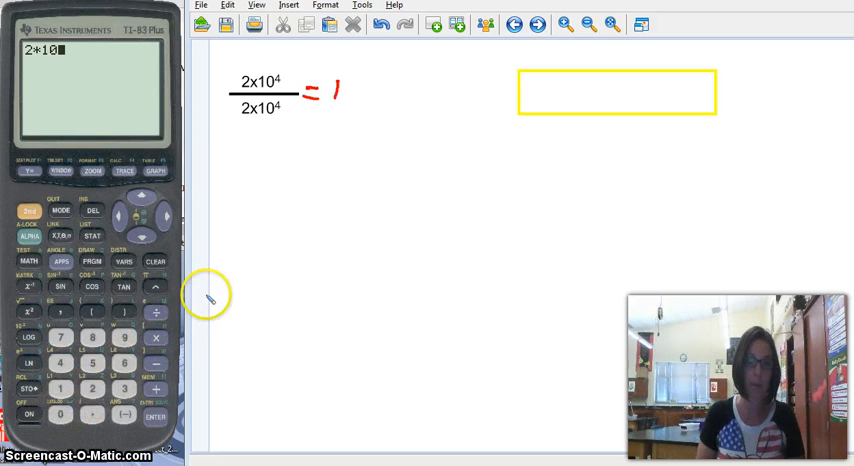
Step: Finish keying 2*10^4/2*10^4 on the emulator, which returns 100000000
{"action": "left_click", "coordinate": [59, 310]}
{"action": "type", "text": "^4/2*10^4"}
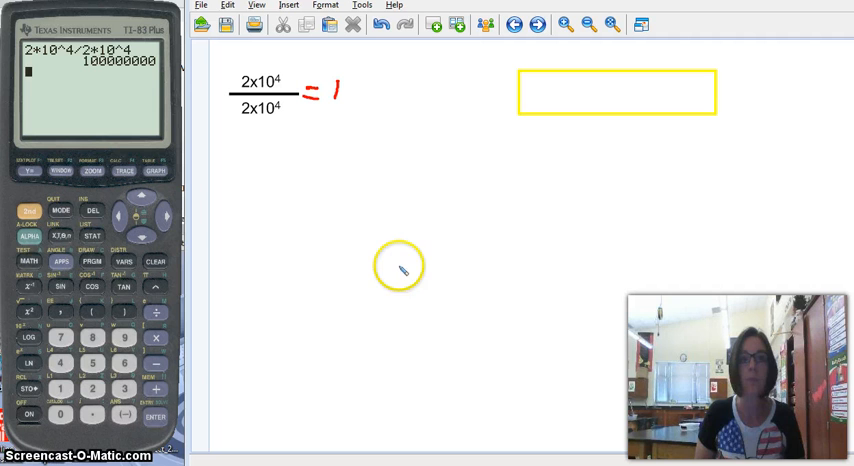
{"action": "mouse_move", "coordinate": [413, 238]}
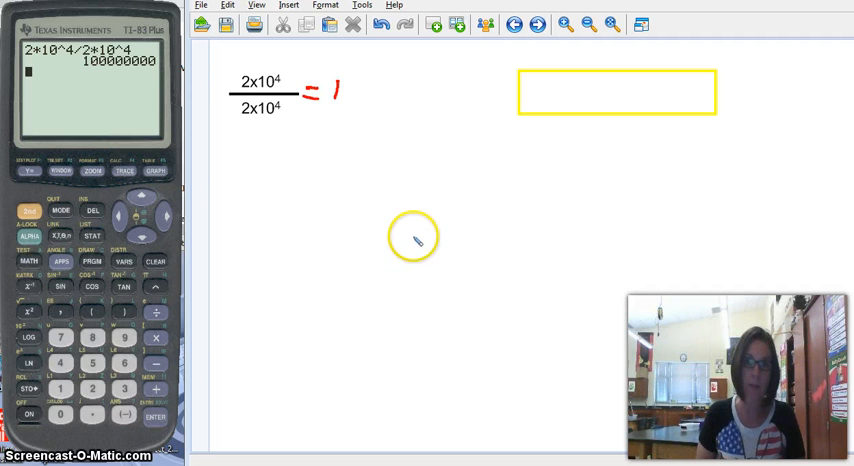
{"action": "mouse_move", "coordinate": [340, 155]}
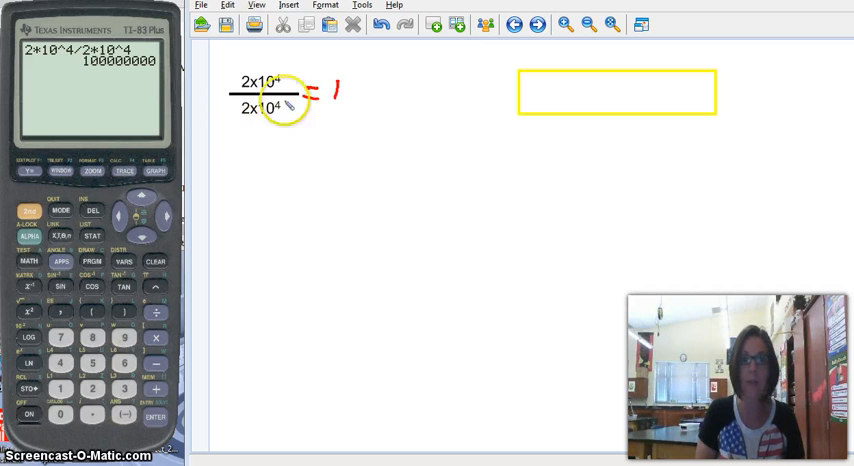
{"action": "mouse_move", "coordinate": [448, 150]}
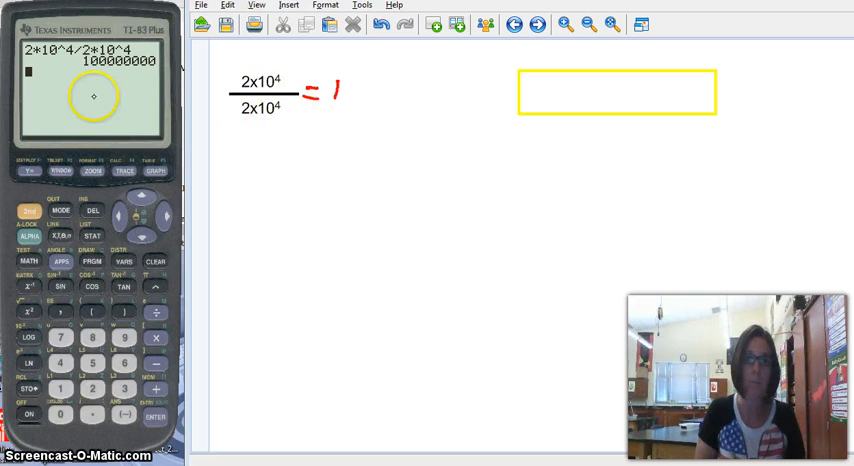
{"action": "mouse_move", "coordinate": [570, 105]}
{"action": "type", "text": "EE button means \"x10^\""}
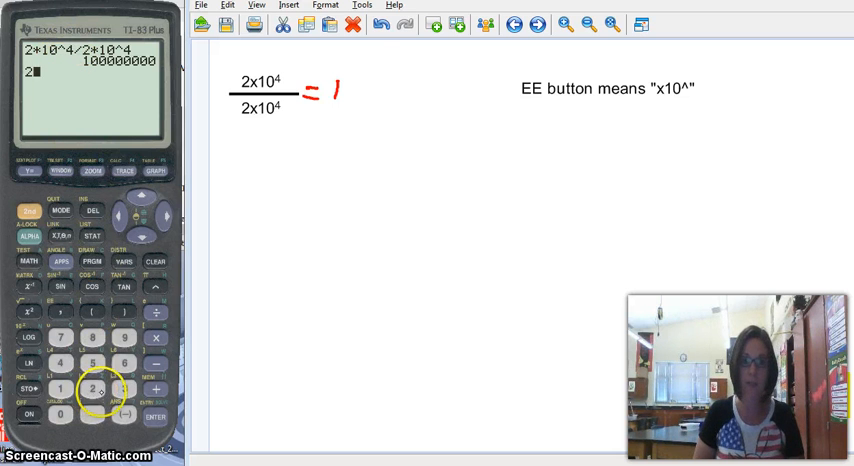
{"action": "mouse_move", "coordinate": [133, 133]}
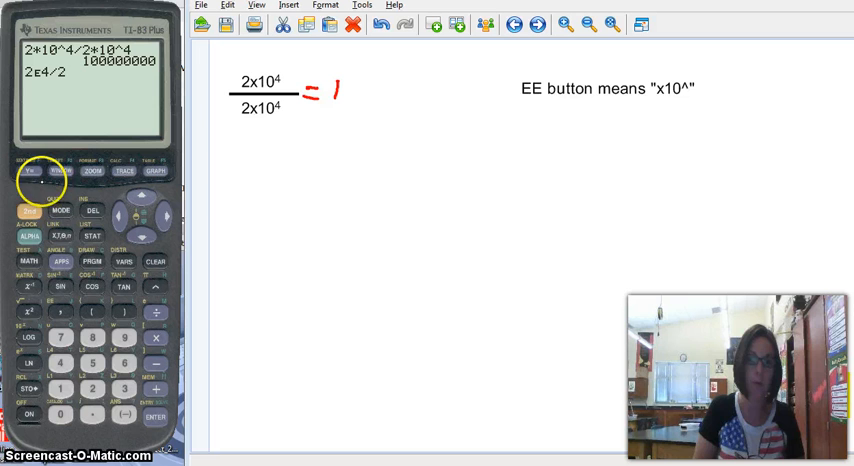
Step: Enter the denominator's EE 4 and evaluate 2E4/2E4 to get 1
{"action": "left_click", "coordinate": [62, 313]}
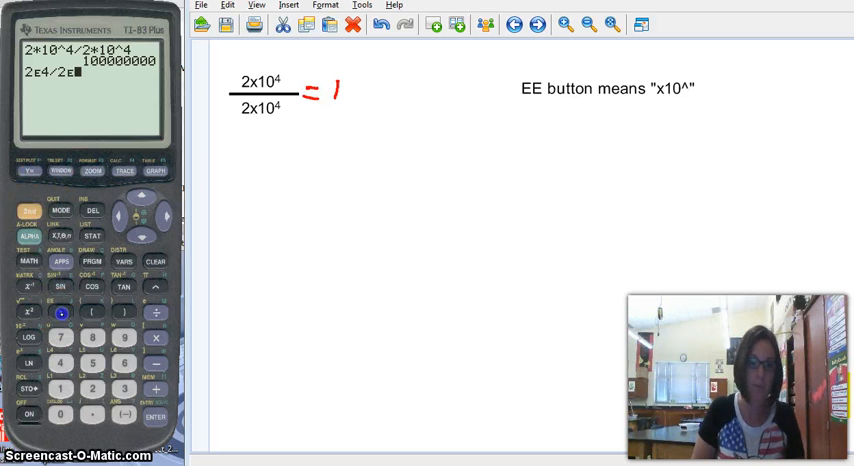
{"action": "left_click", "coordinate": [155, 416]}
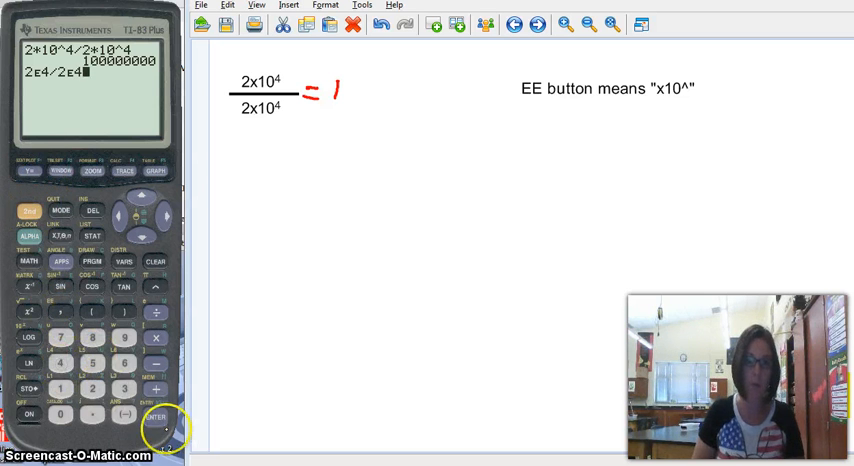
{"action": "left_click", "coordinate": [157, 415]}
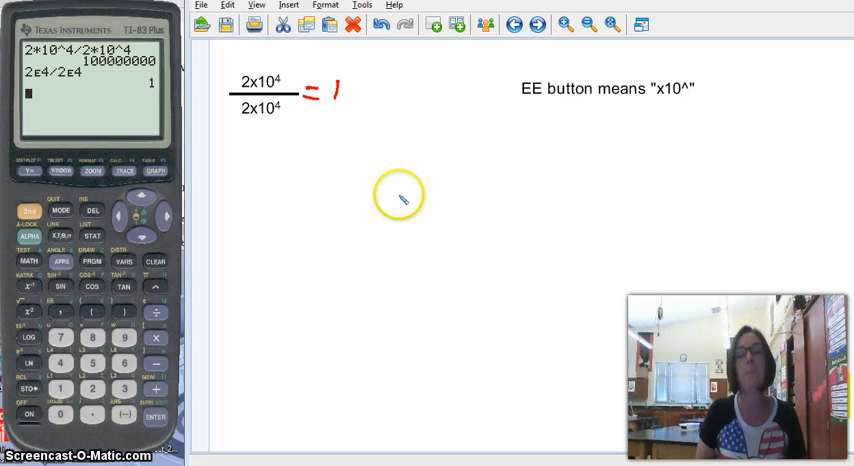
{"action": "mouse_move", "coordinate": [587, 125]}
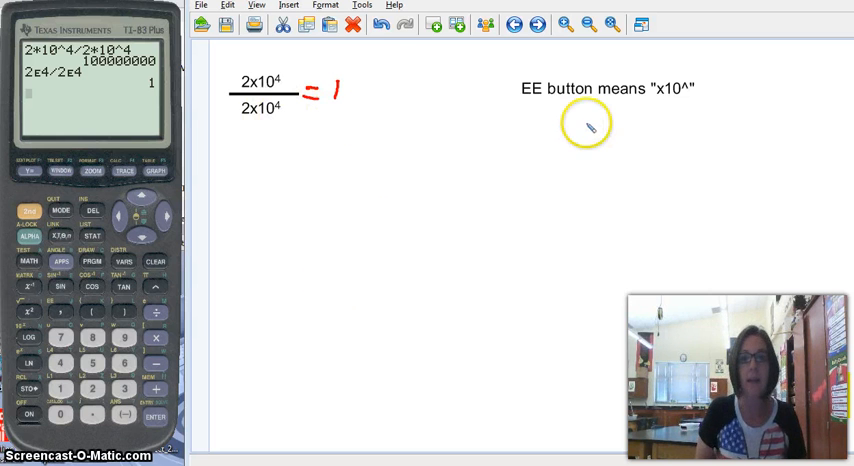
{"action": "mouse_move", "coordinate": [587, 145]}
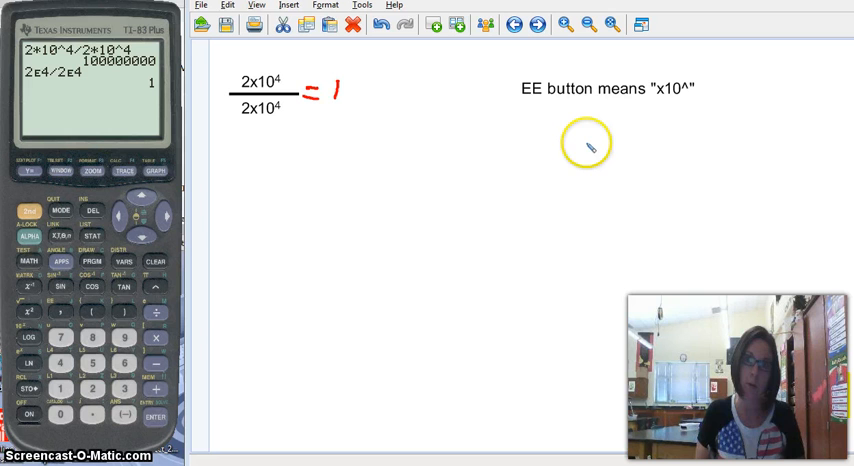
{"action": "mouse_move", "coordinate": [478, 77]}
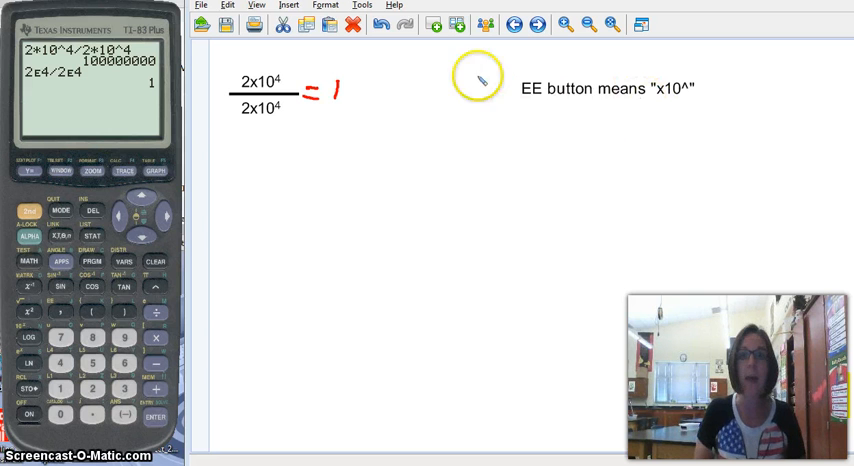
{"action": "mouse_move", "coordinate": [230, 110]}
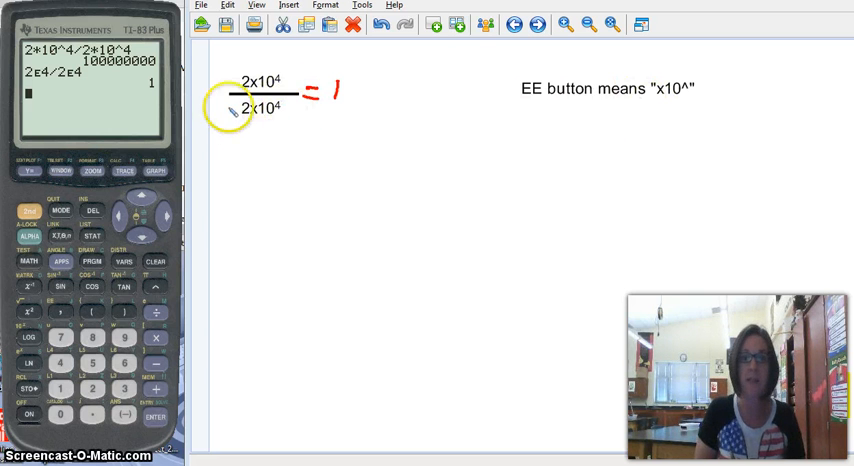
{"action": "mouse_move", "coordinate": [270, 125]}
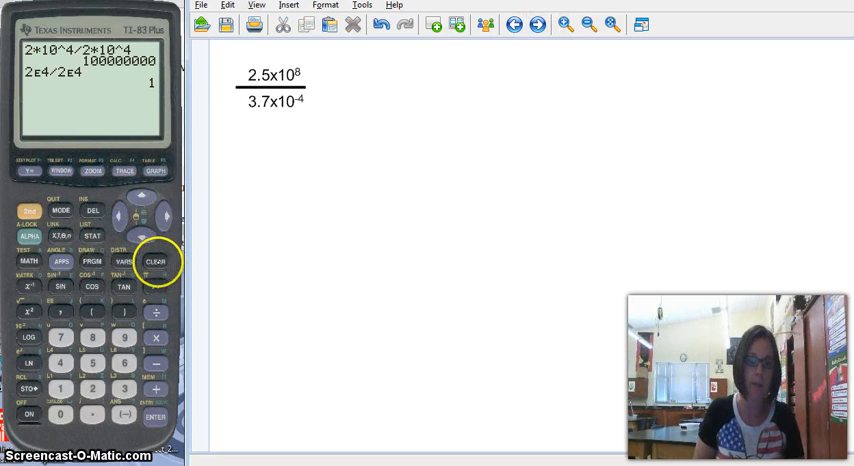
Step: Clear the calculator and evaluate 2.5E8 ÷ 3.7E-4, getting 6.756756757E11
{"action": "left_click", "coordinate": [156, 261]}
{"action": "type", "text": "2."}
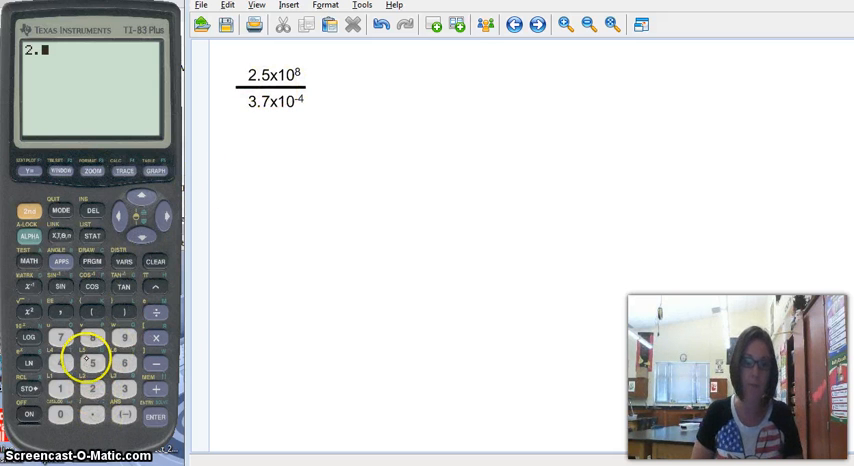
{"action": "left_click", "coordinate": [85, 358]}
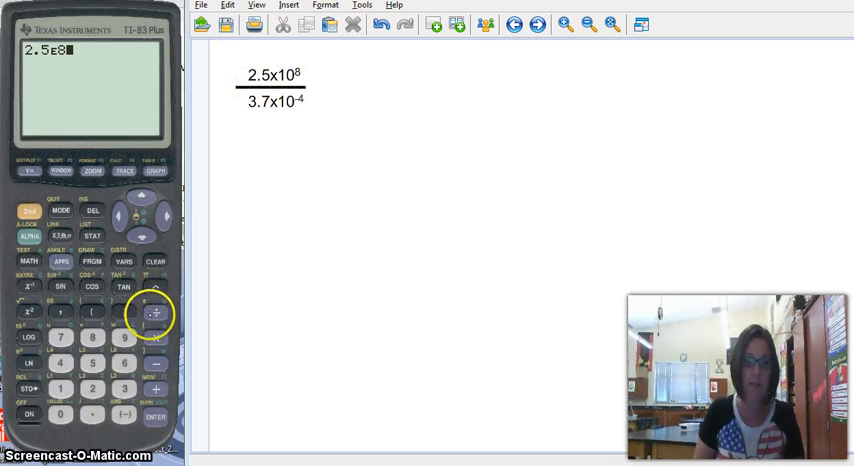
{"action": "left_click", "coordinate": [155, 312]}
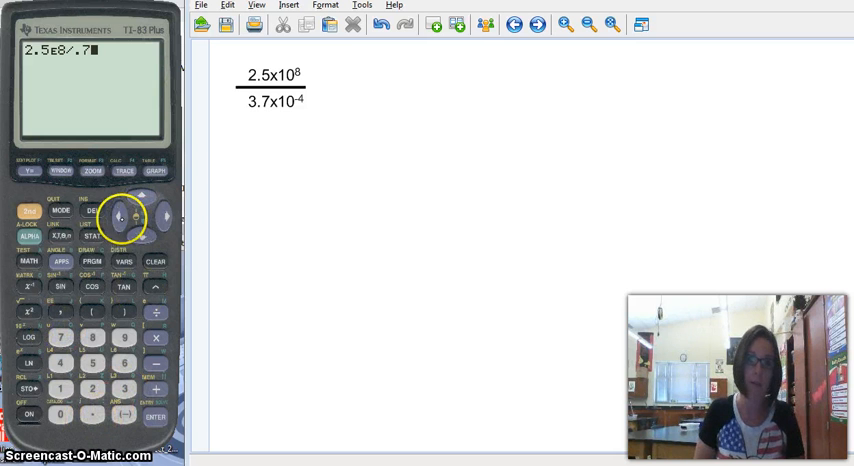
{"action": "left_click", "coordinate": [92, 414]}
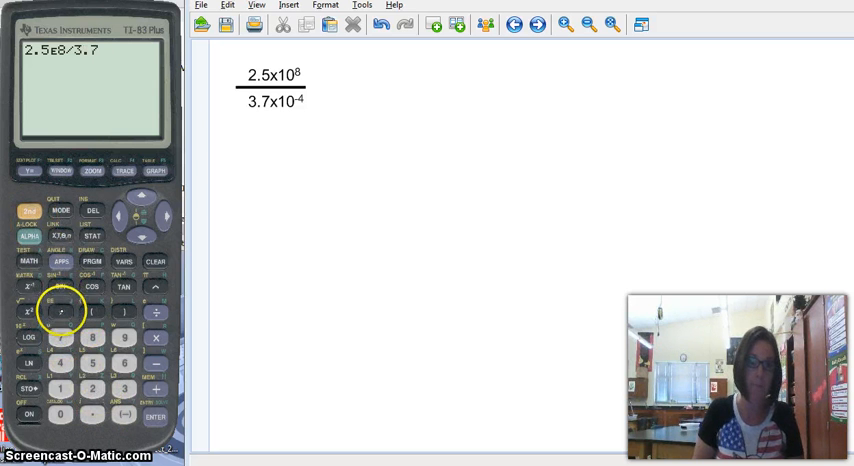
{"action": "left_click", "coordinate": [60, 309]}
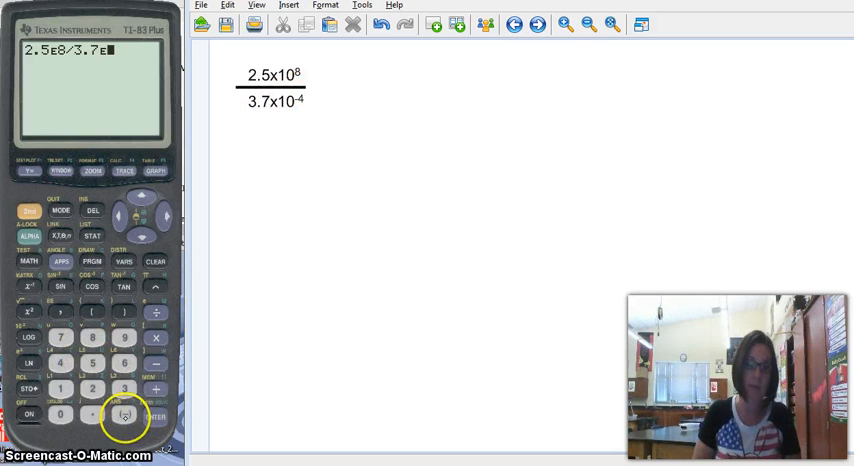
{"action": "left_click", "coordinate": [122, 388]}
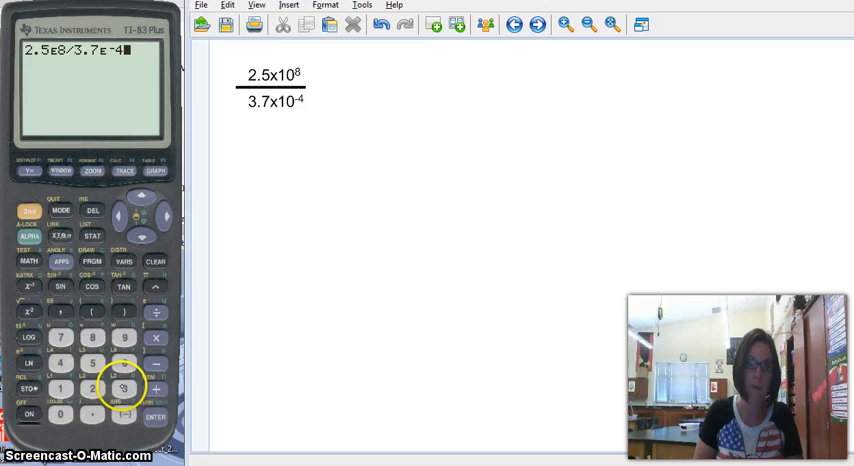
{"action": "left_click", "coordinate": [155, 416]}
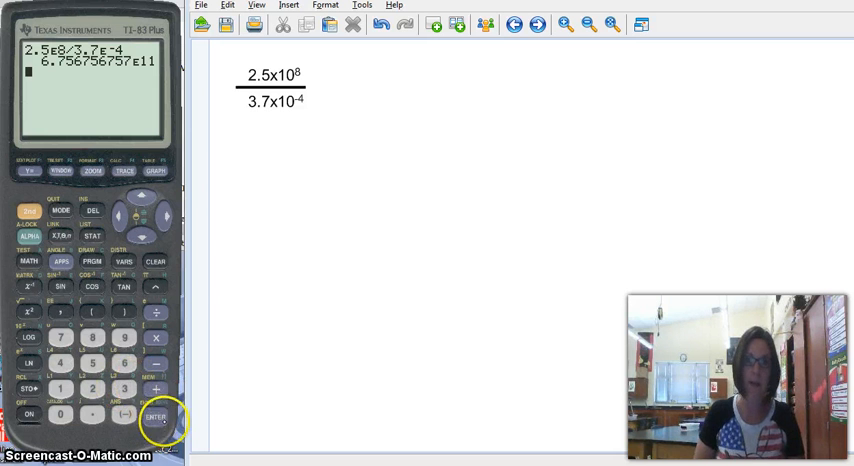
{"action": "mouse_move", "coordinate": [390, 127]}
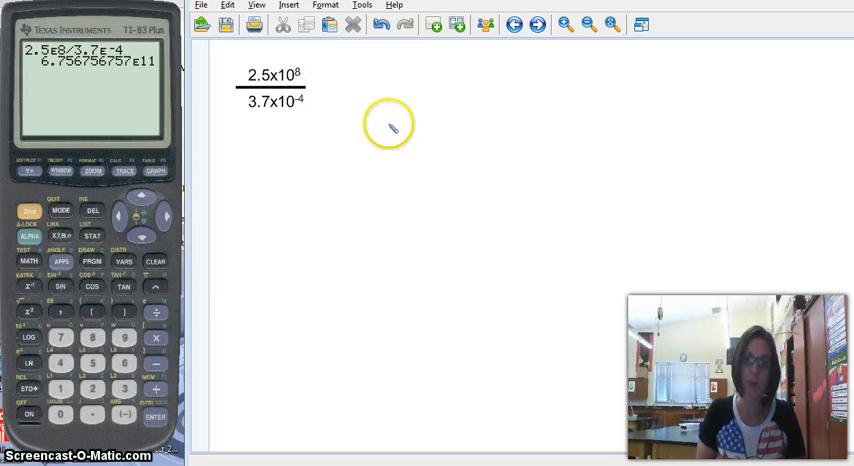
{"action": "mouse_move", "coordinate": [120, 80]}
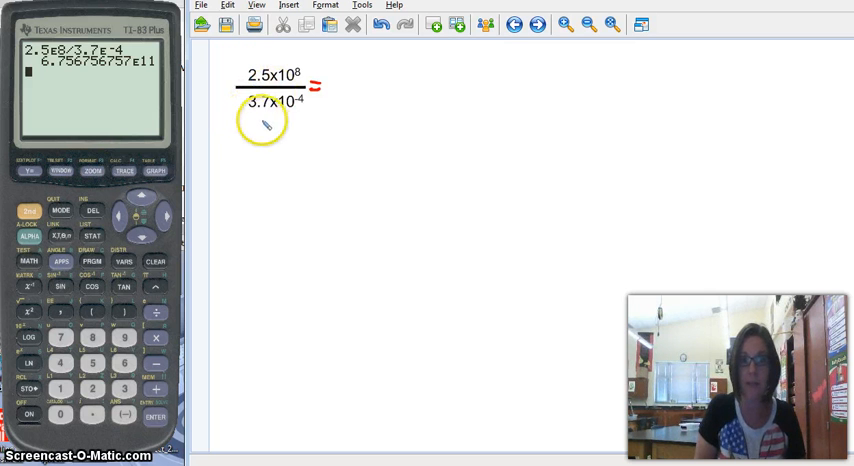
{"action": "mouse_move", "coordinate": [48, 68]}
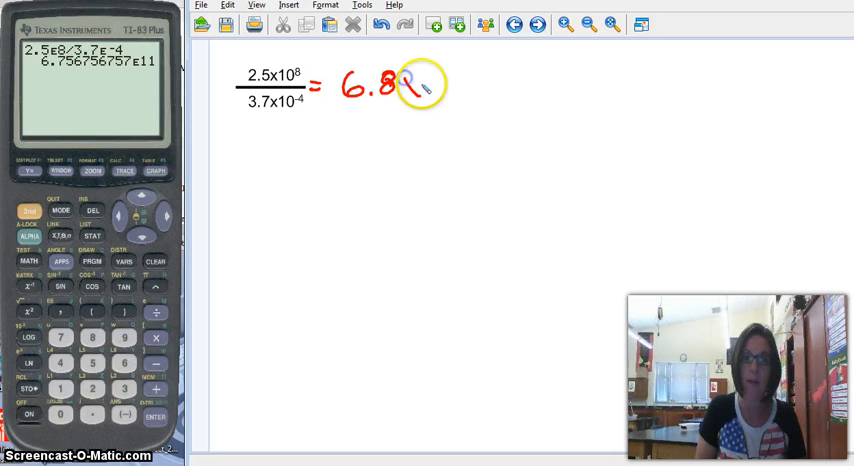
{"action": "mouse_move", "coordinate": [197, 60]}
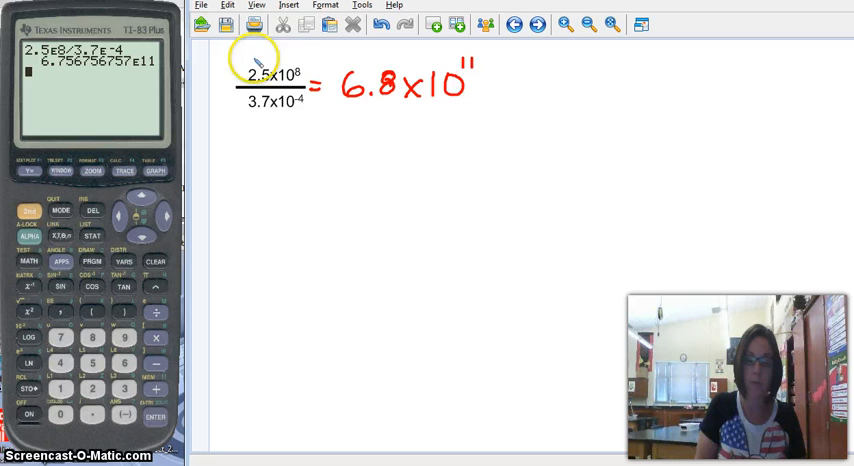
{"action": "mouse_move", "coordinate": [418, 113]}
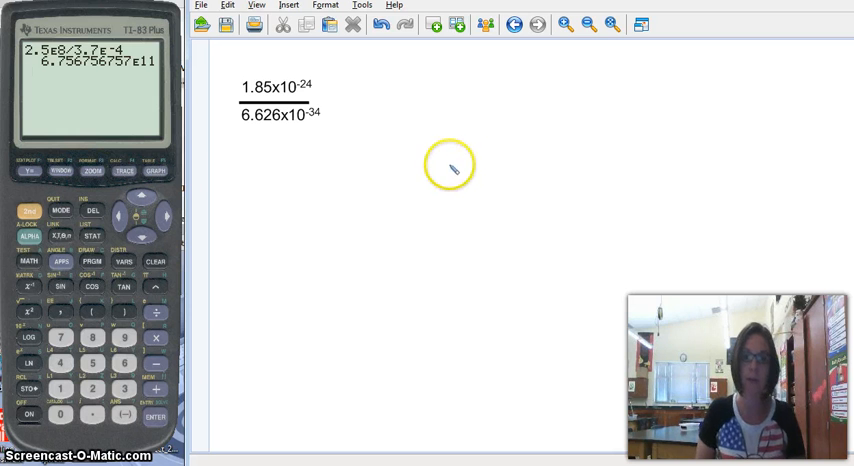
{"action": "mouse_move", "coordinate": [318, 103]}
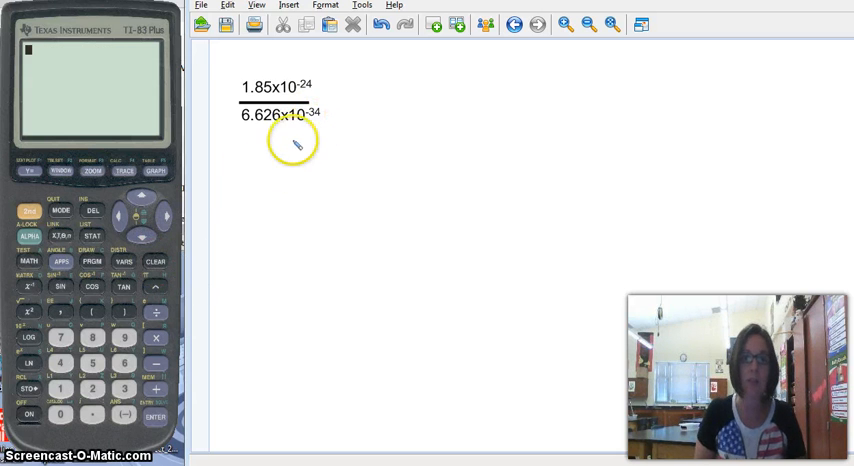
{"action": "mouse_move", "coordinate": [290, 168]}
{"action": "type", "text": "1.85E-24/6.626E-34"}
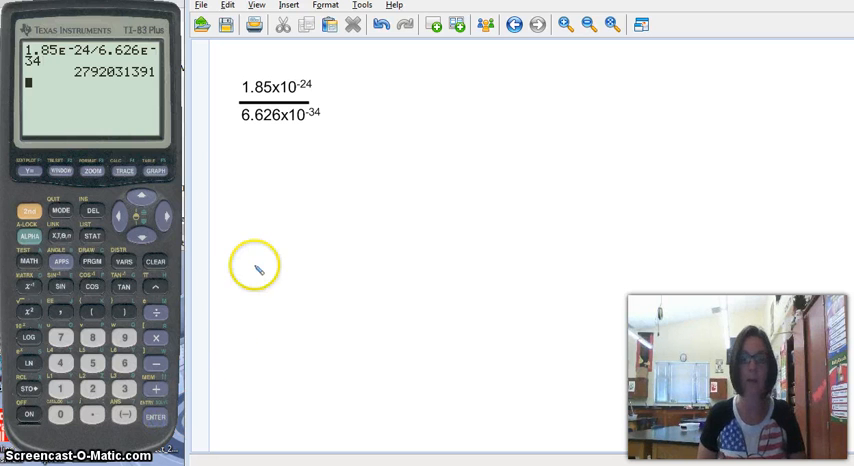
{"action": "mouse_move", "coordinate": [333, 104]}
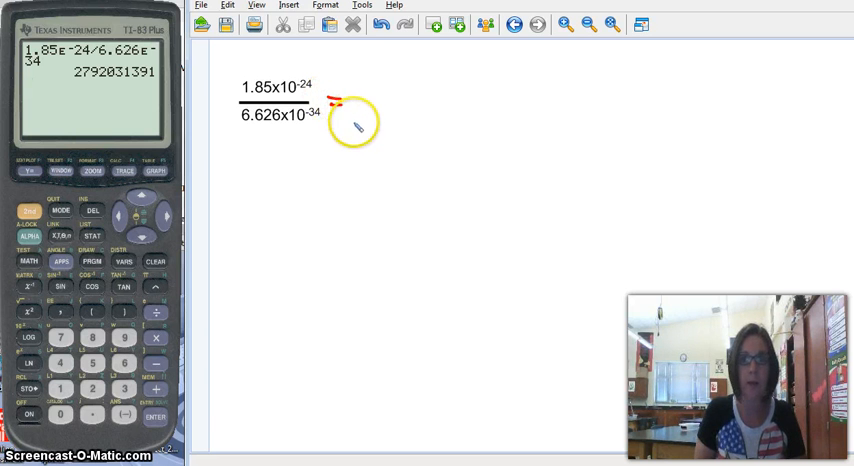
{"action": "mouse_move", "coordinate": [355, 92]}
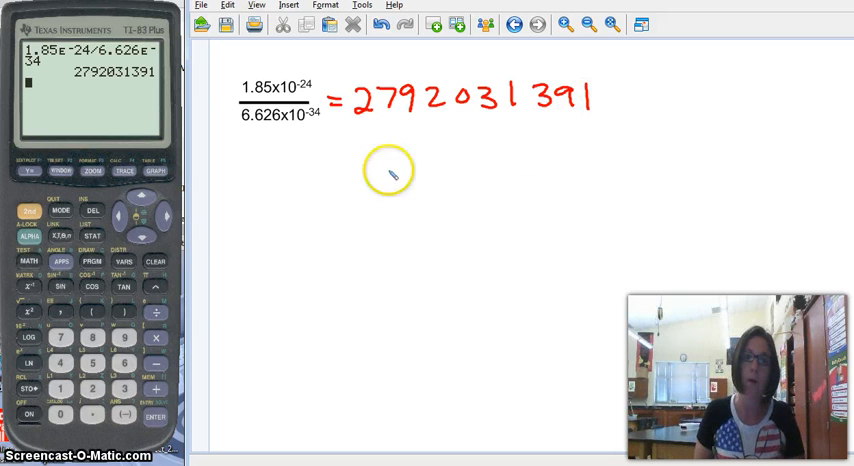
{"action": "mouse_move", "coordinate": [463, 160]}
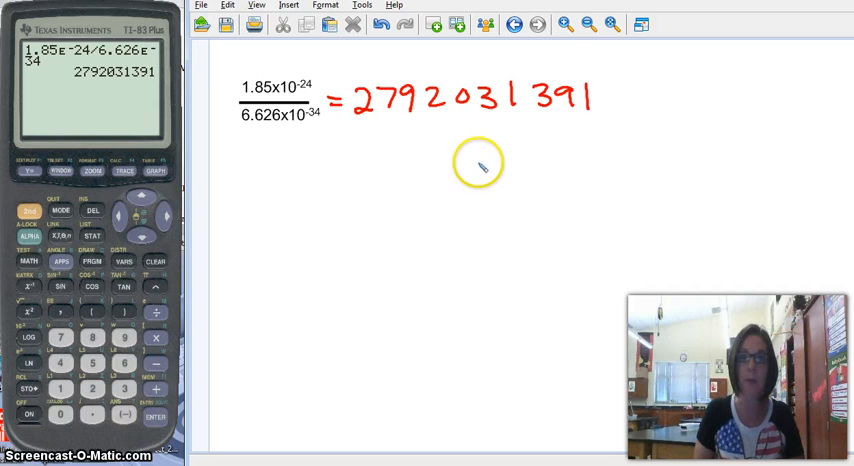
{"action": "mouse_move", "coordinate": [248, 130]}
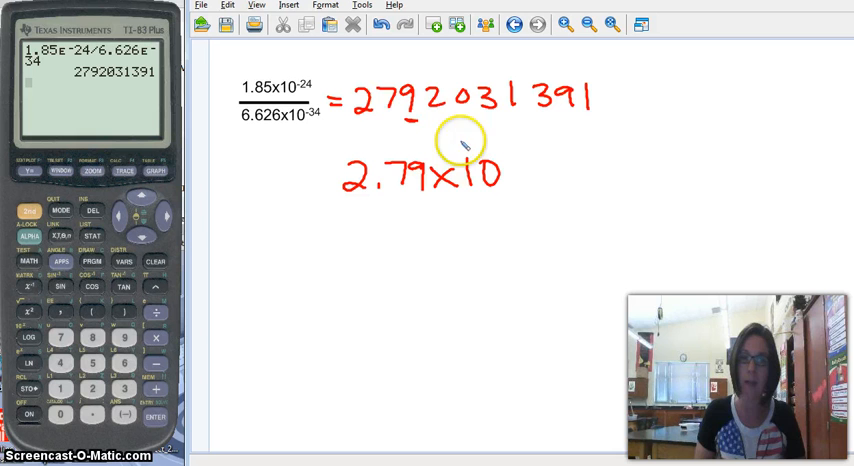
{"action": "mouse_move", "coordinate": [583, 107]}
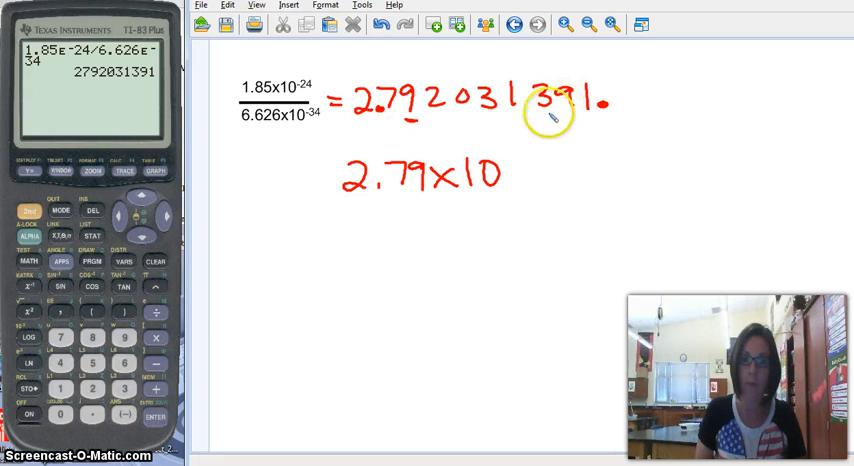
{"action": "mouse_move", "coordinate": [450, 113]}
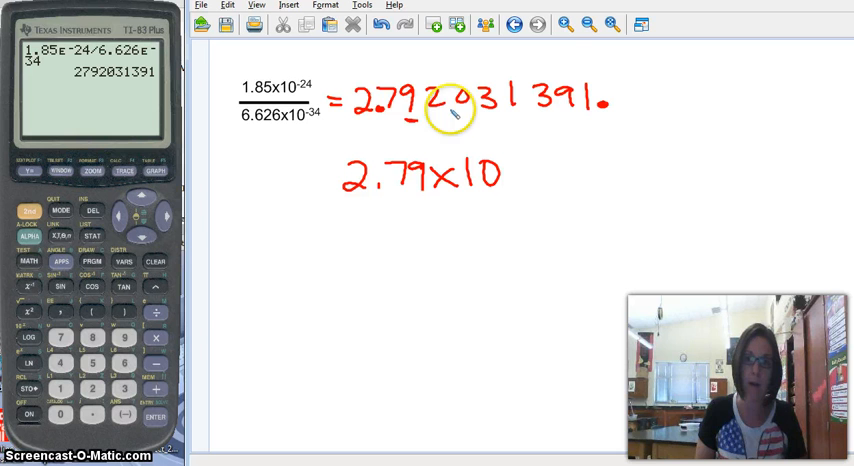
{"action": "mouse_move", "coordinate": [463, 142]}
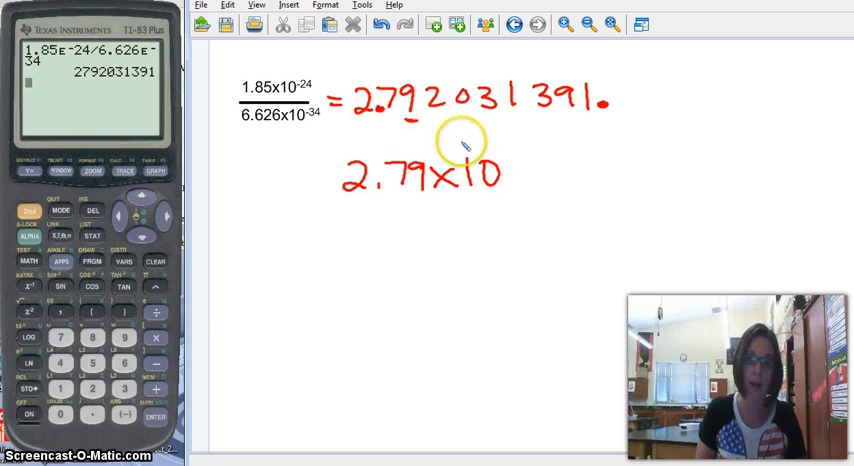
{"action": "mouse_move", "coordinate": [513, 222]}
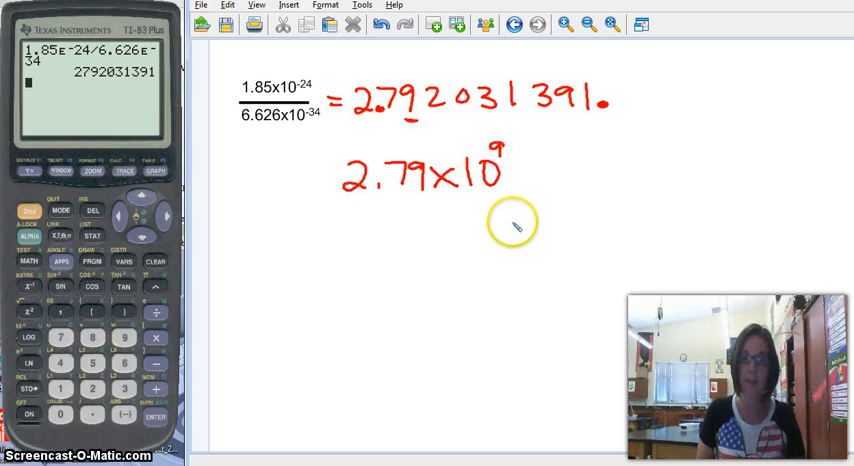
{"action": "mouse_move", "coordinate": [362, 110]}
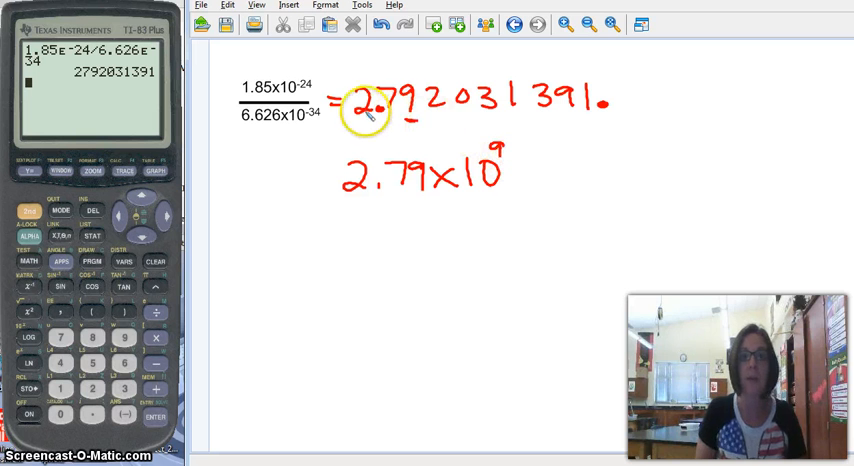
{"action": "mouse_move", "coordinate": [595, 132]}
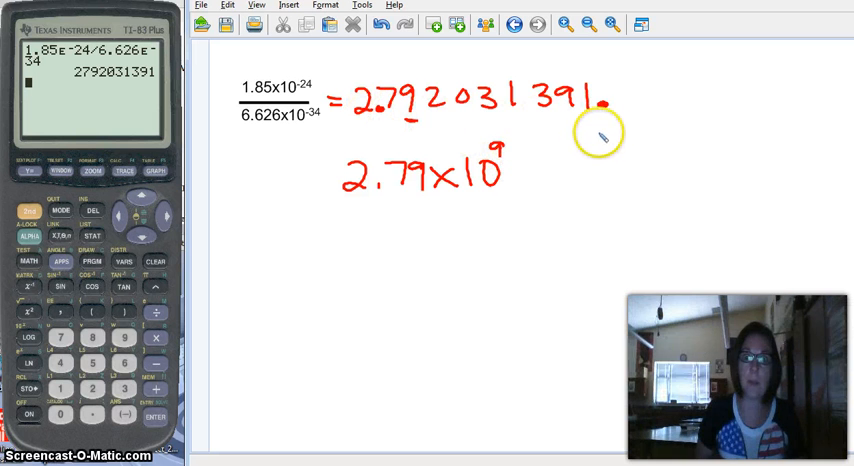